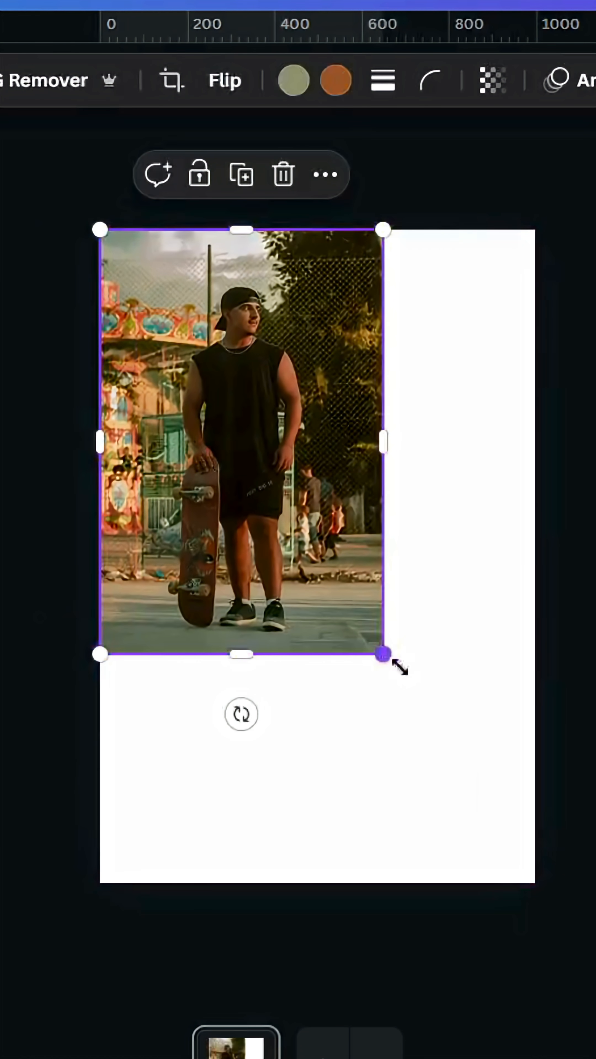
Show Canva's elements library after sizing the skater photo on the page
left_click(46, 210)
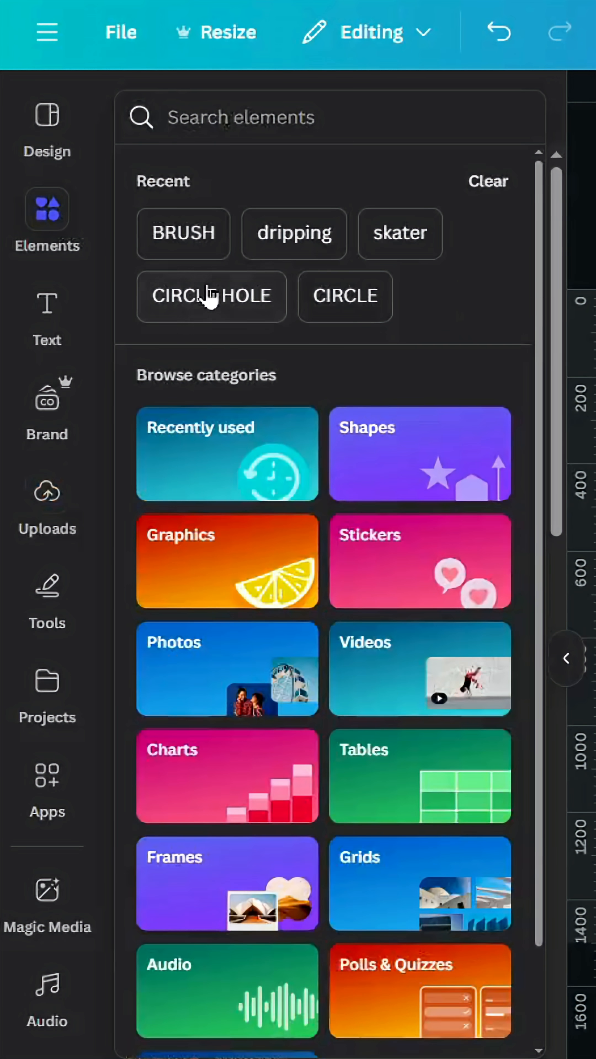
Add a 'CIRCLE HOLE' graphic over the photo and recolour it white so the skater shows through a round cutout
left_click(211, 296)
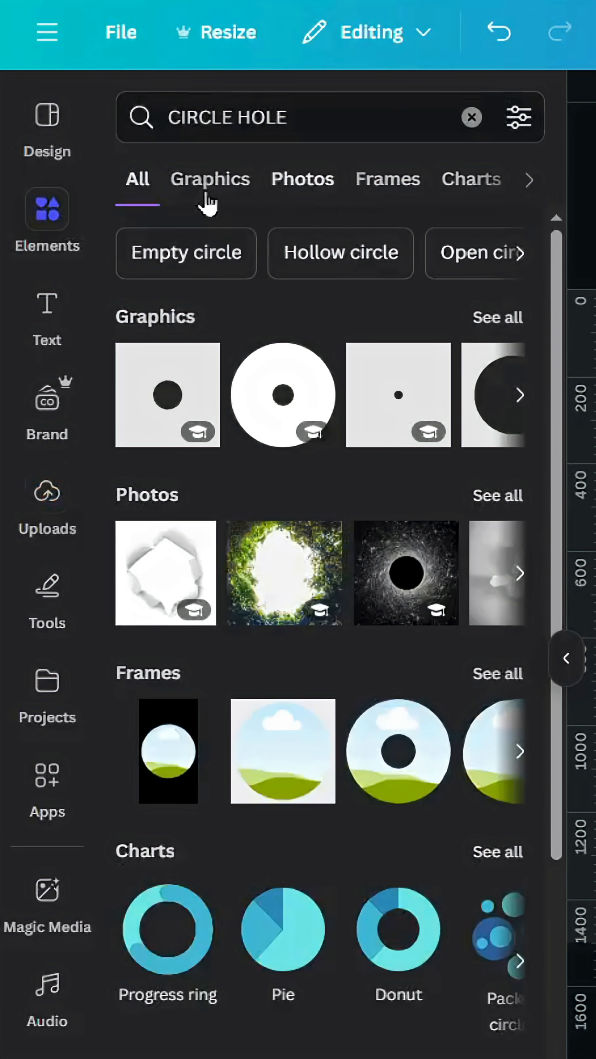
left_click(210, 179)
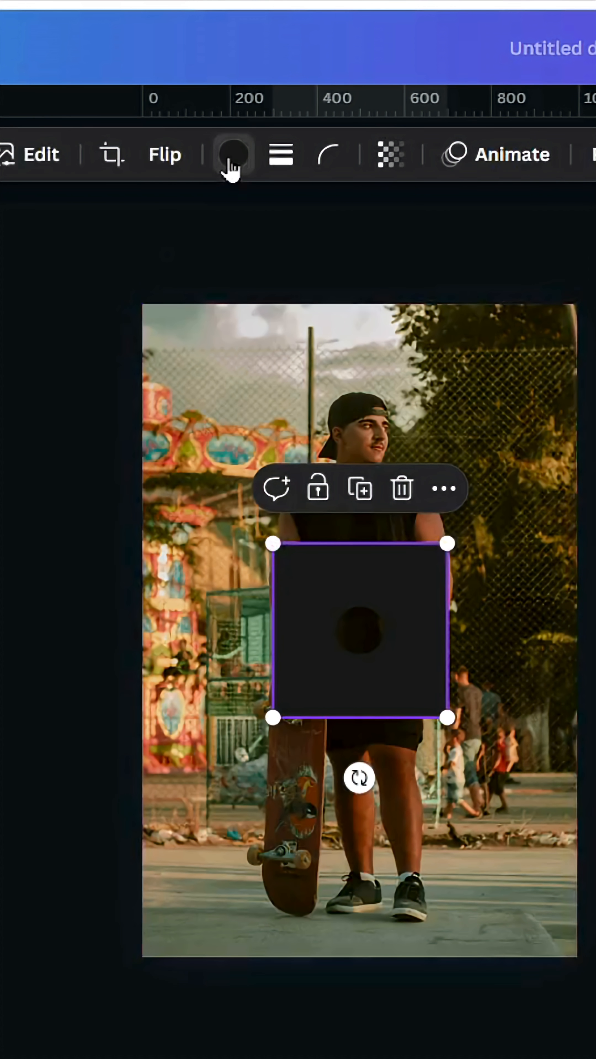
left_click(235, 154)
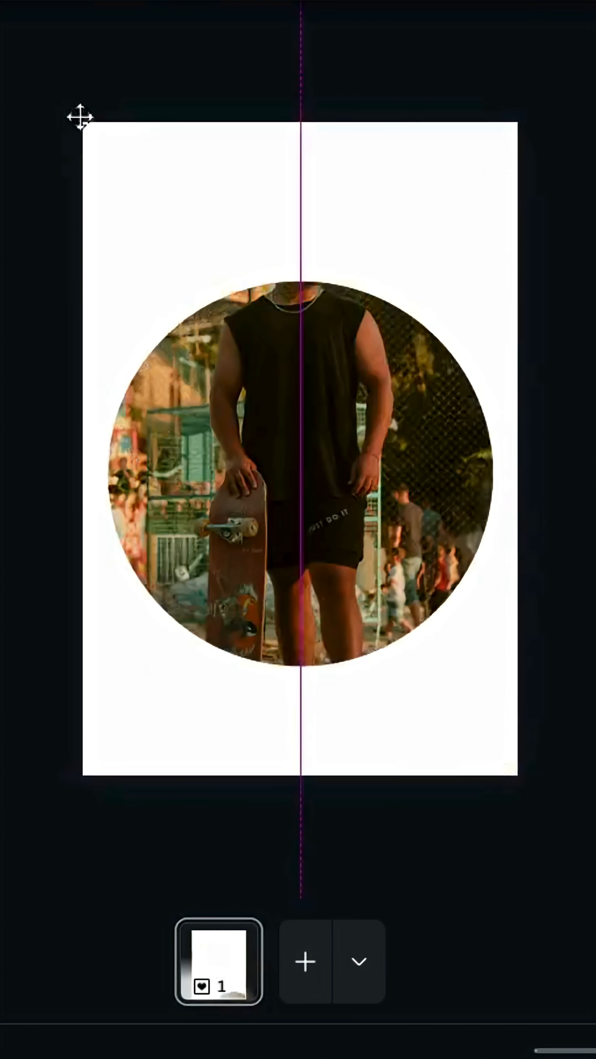
Add a dark parallelogram from the basic shapes and stretch it wider across the circular photo
left_click(46, 60)
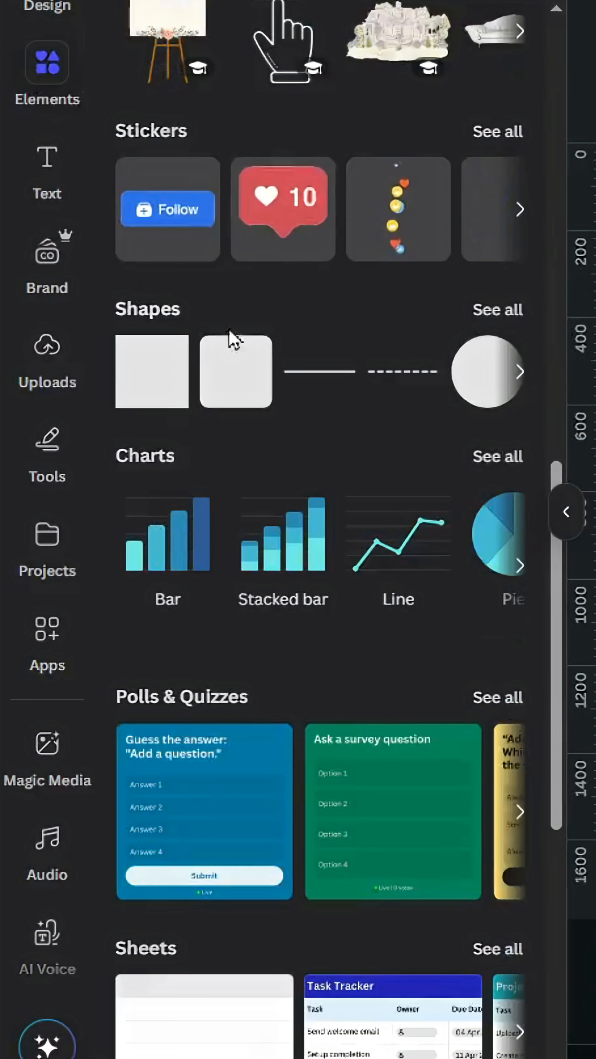
left_click(497, 309)
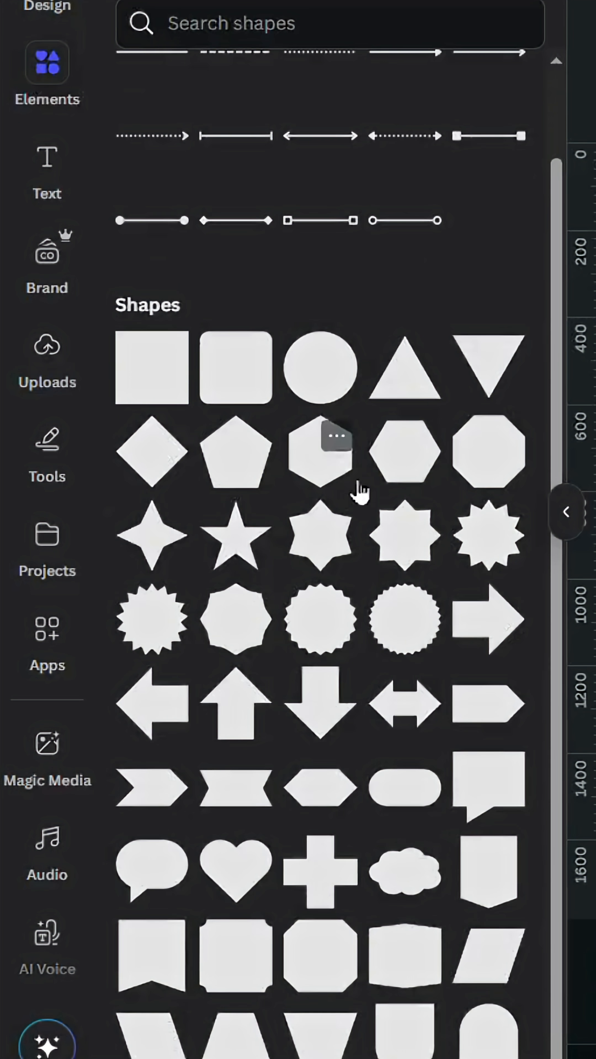
mouse_move(473, 986)
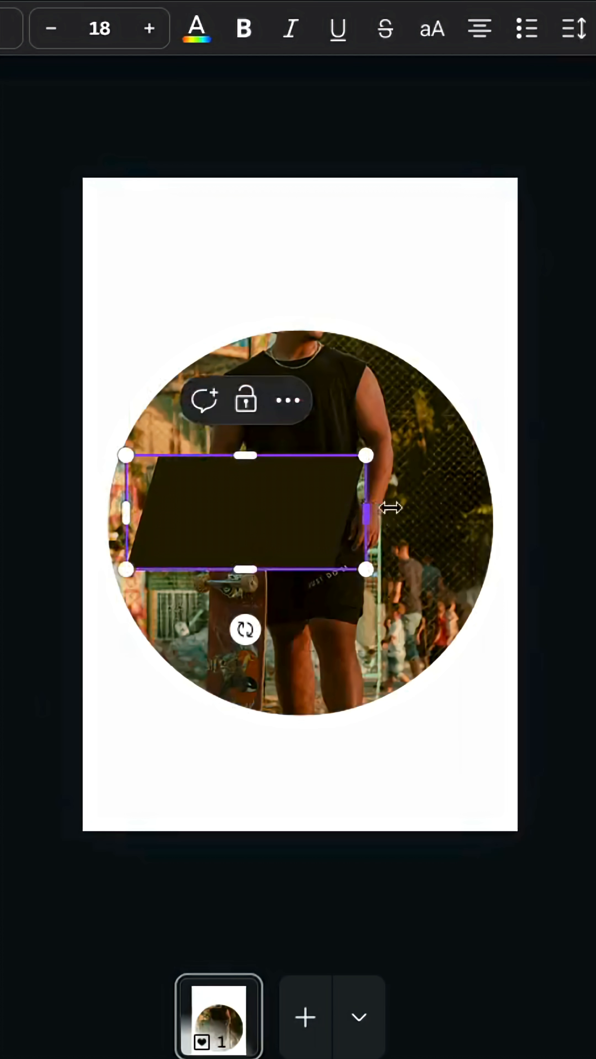
left_click_drag(365, 456, 493, 466)
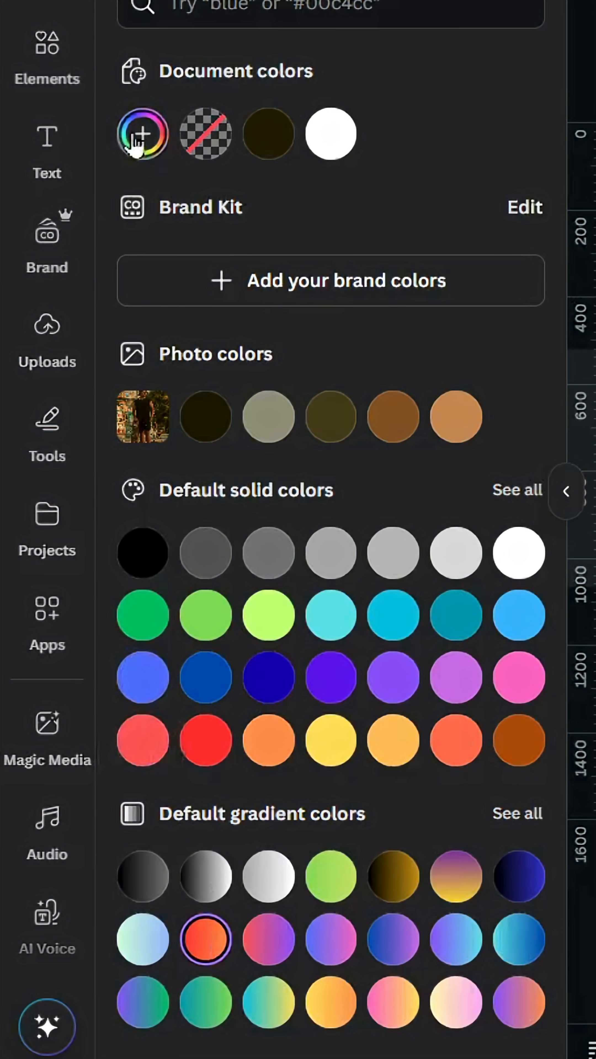
Give the parallelogram band a custom red-to-yellow gradient fill
left_click(141, 133)
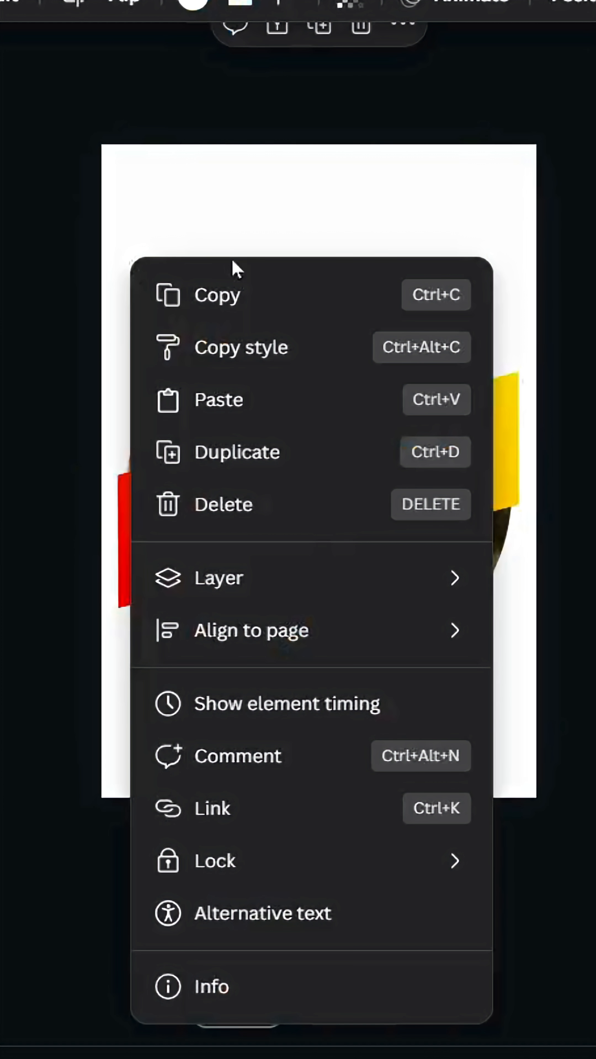
Paste a copy of the skater photo and run BG Remover so the man is cut out
left_click(219, 578)
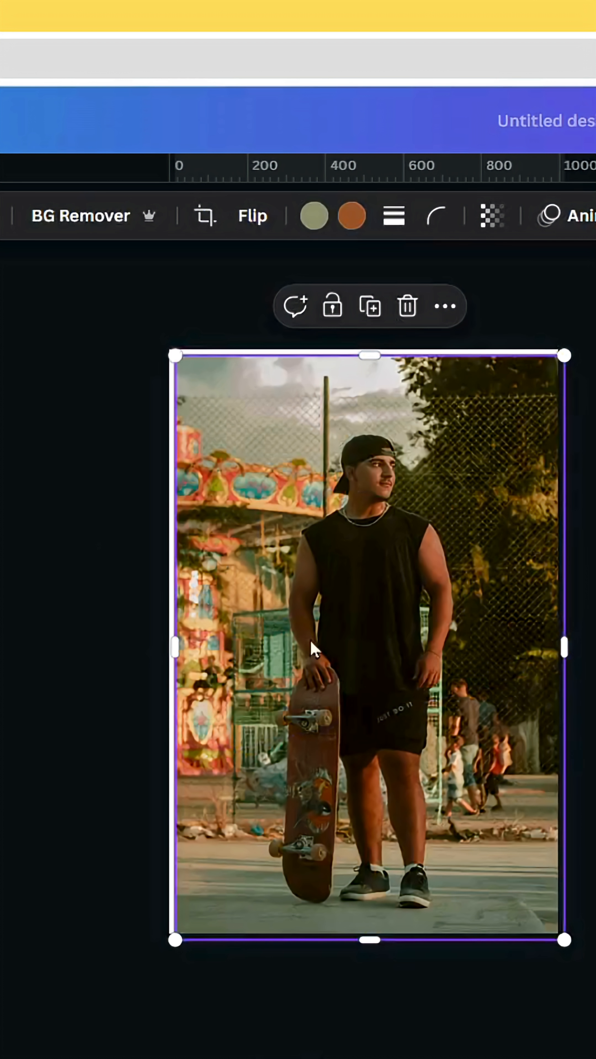
left_click(80, 216)
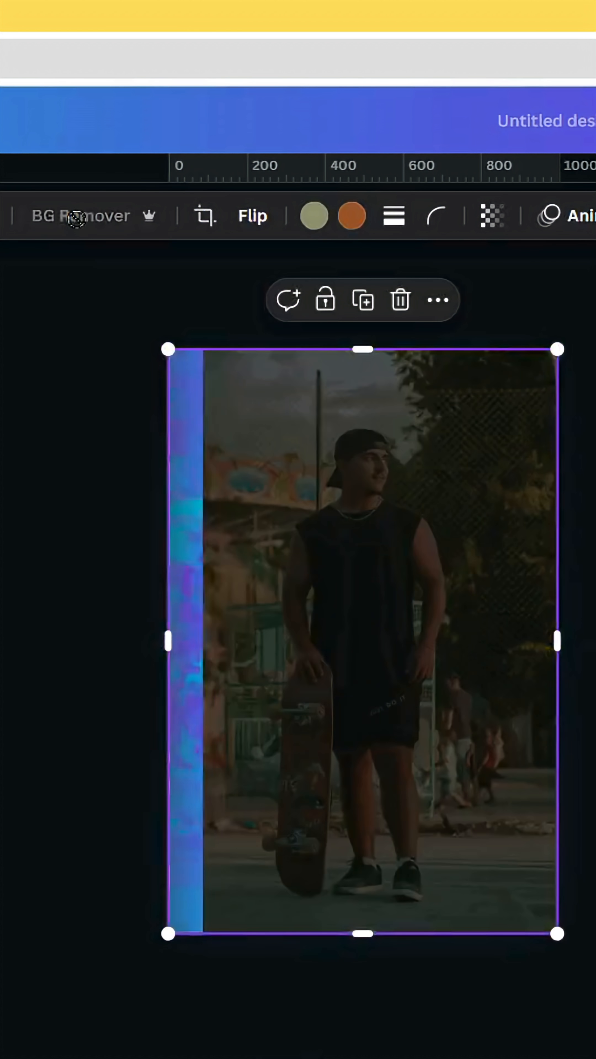
left_click(80, 216)
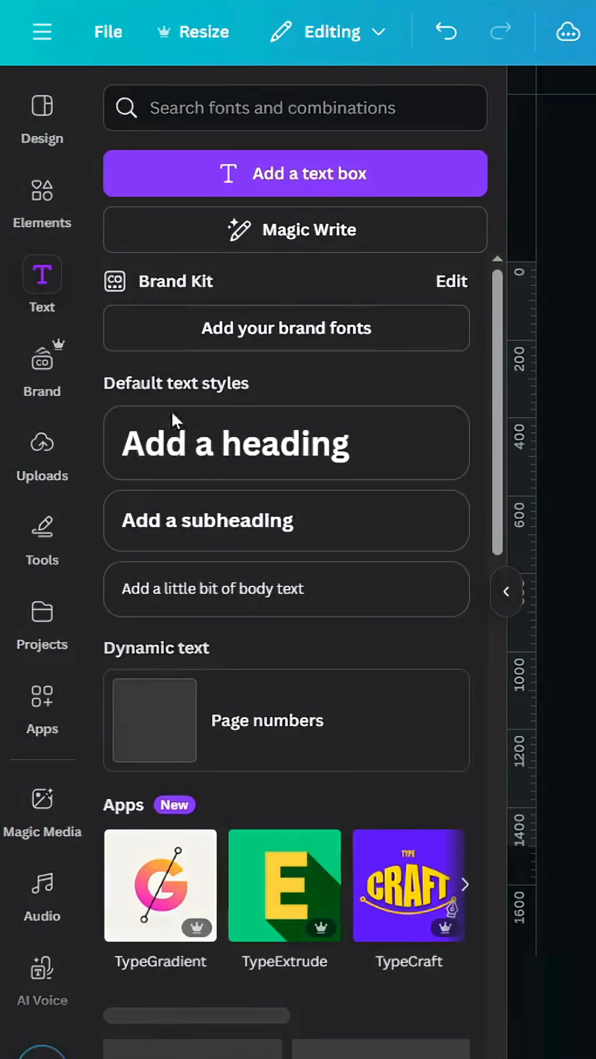
Add a heading reading SKATER in a bold condensed font and make it italic
left_click(285, 442)
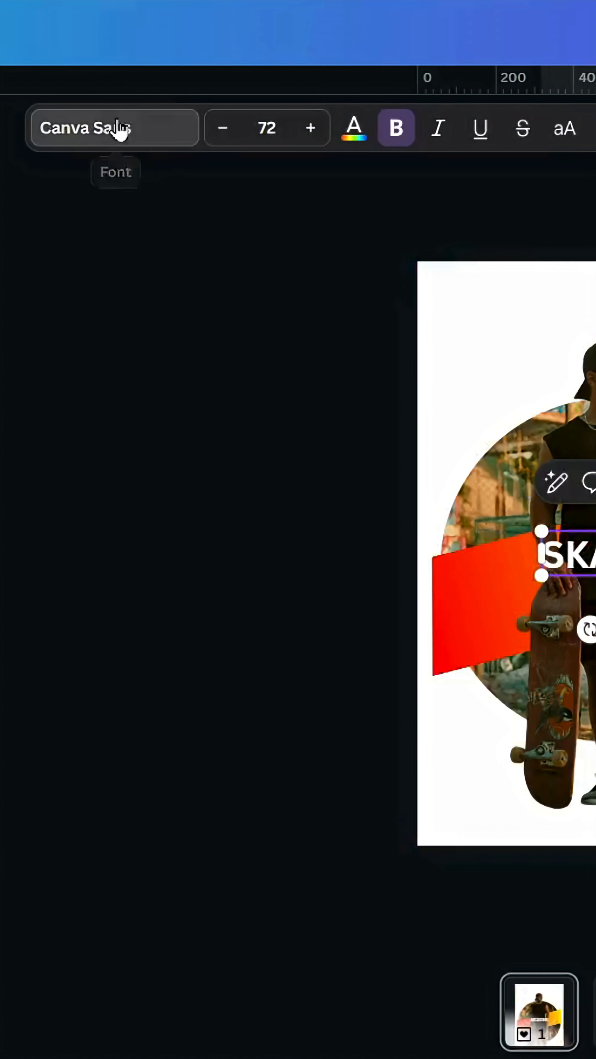
left_click(113, 128)
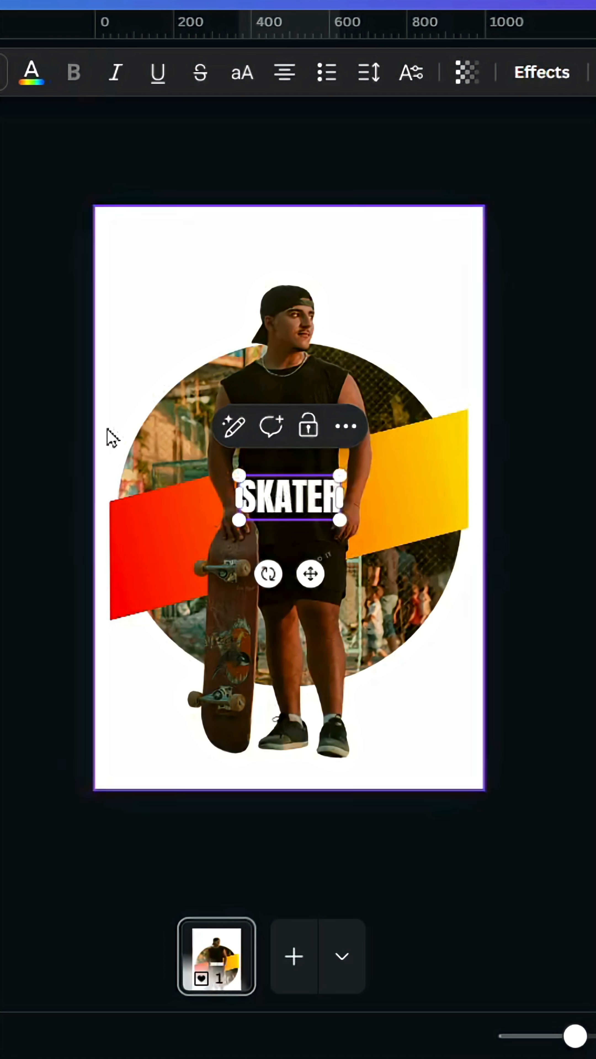
left_click(115, 72)
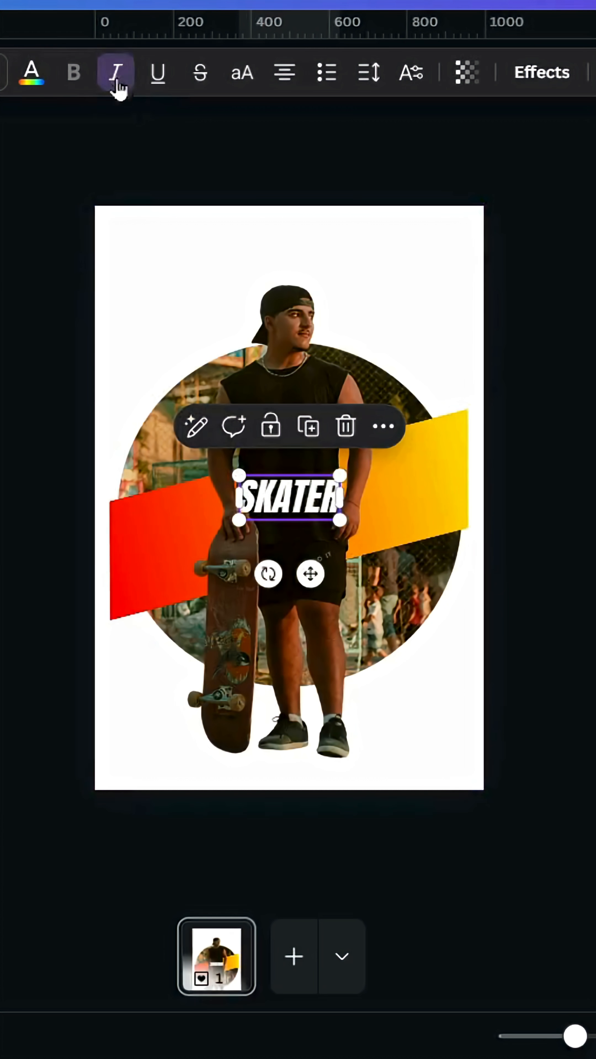